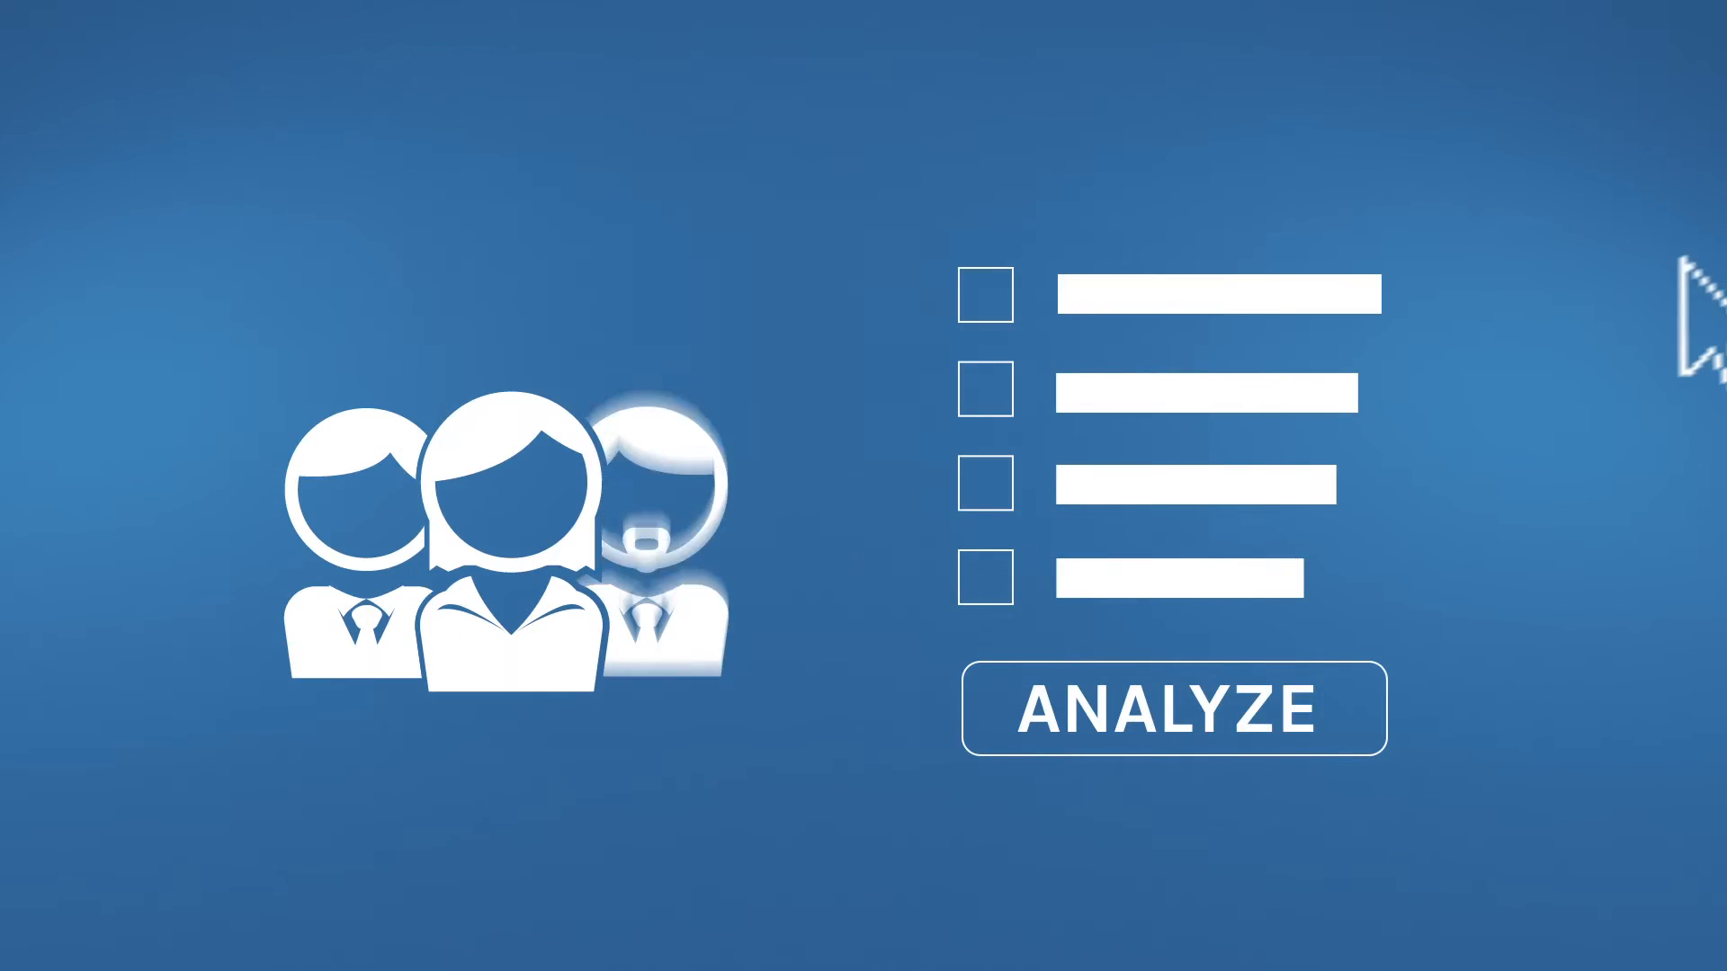
left_click(986, 295)
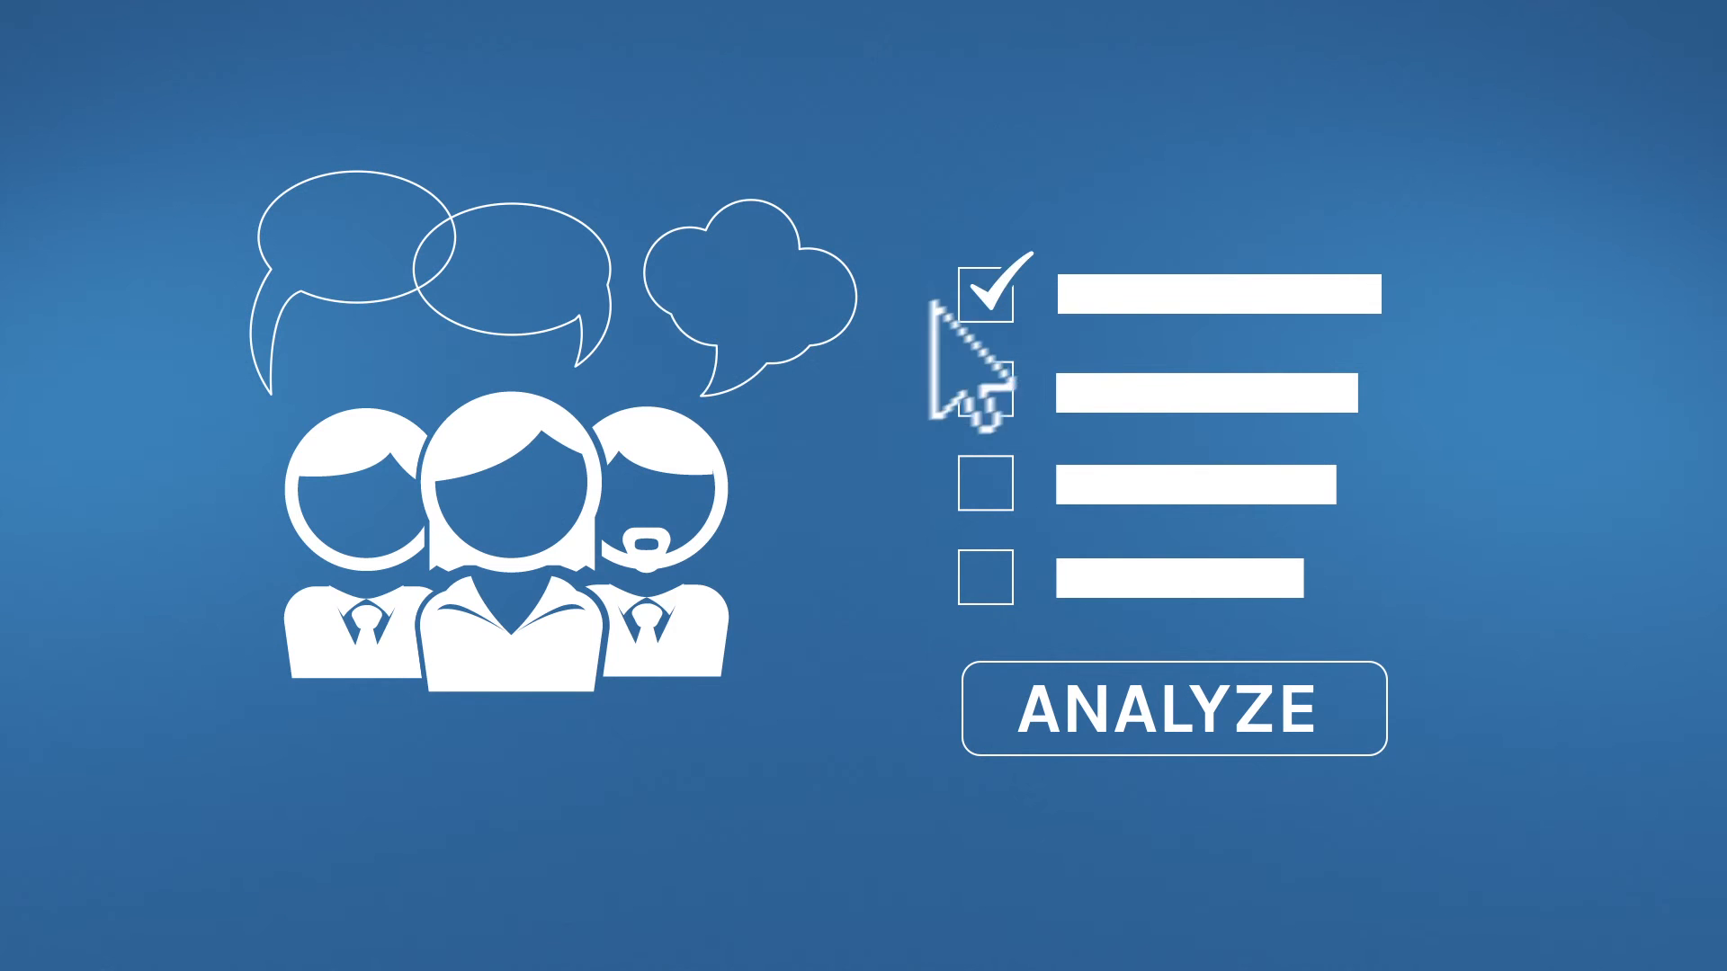
left_click(988, 391)
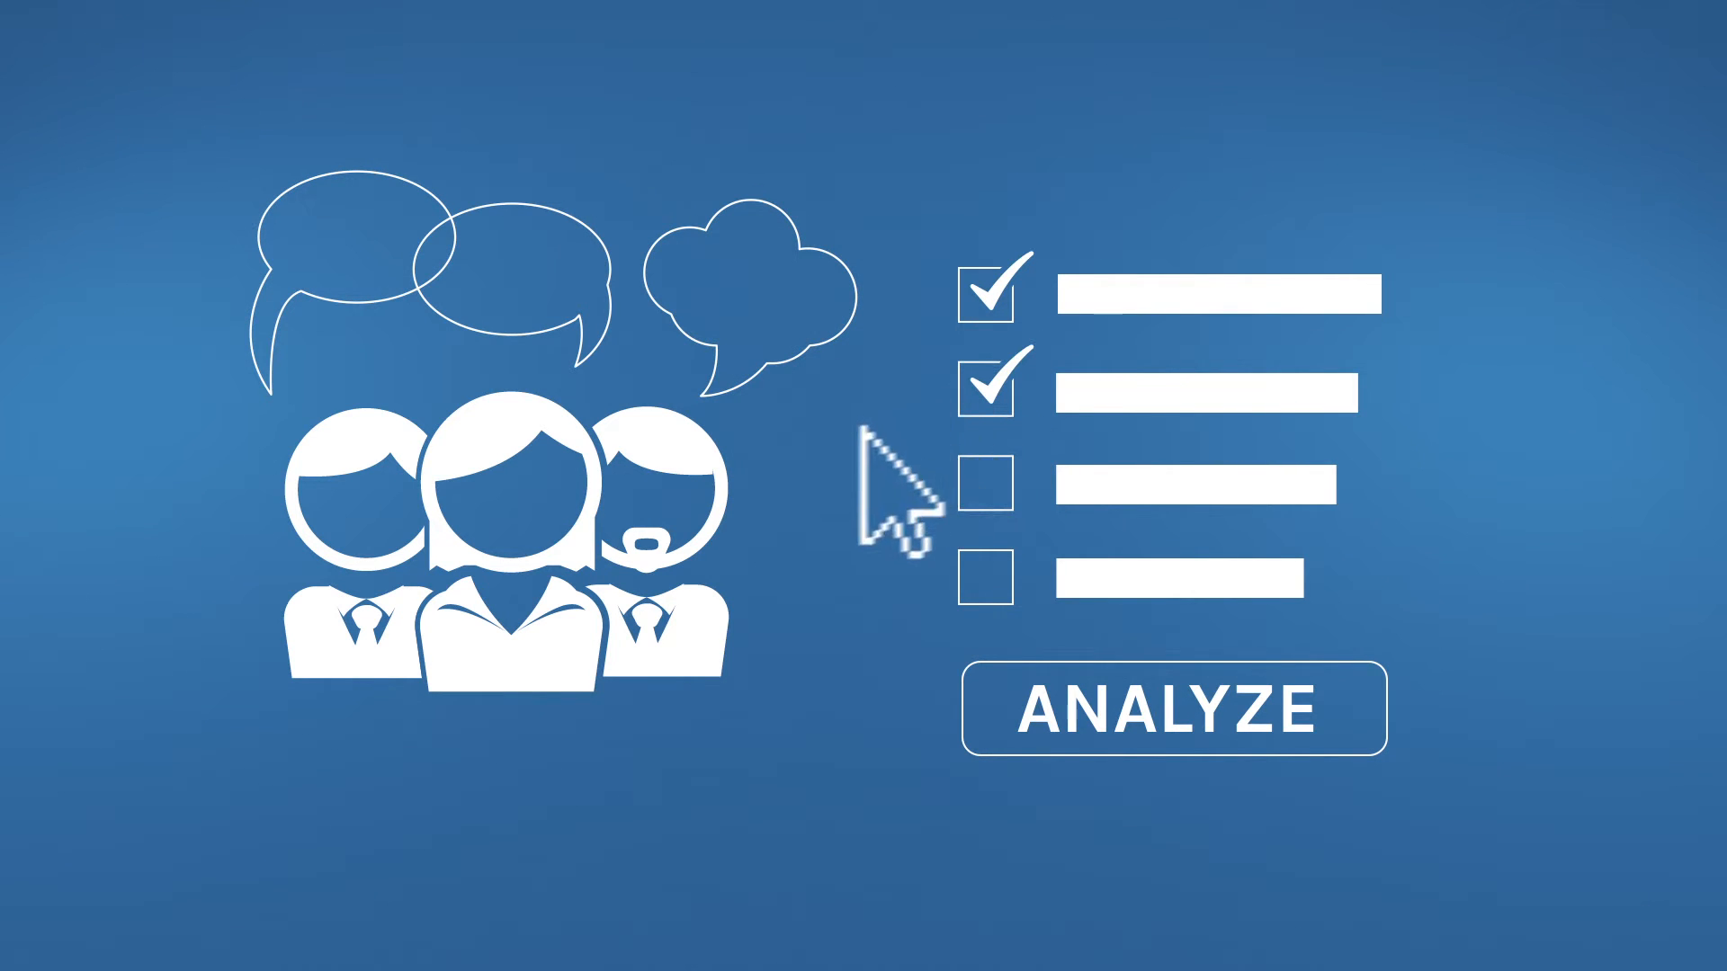
left_click(988, 574)
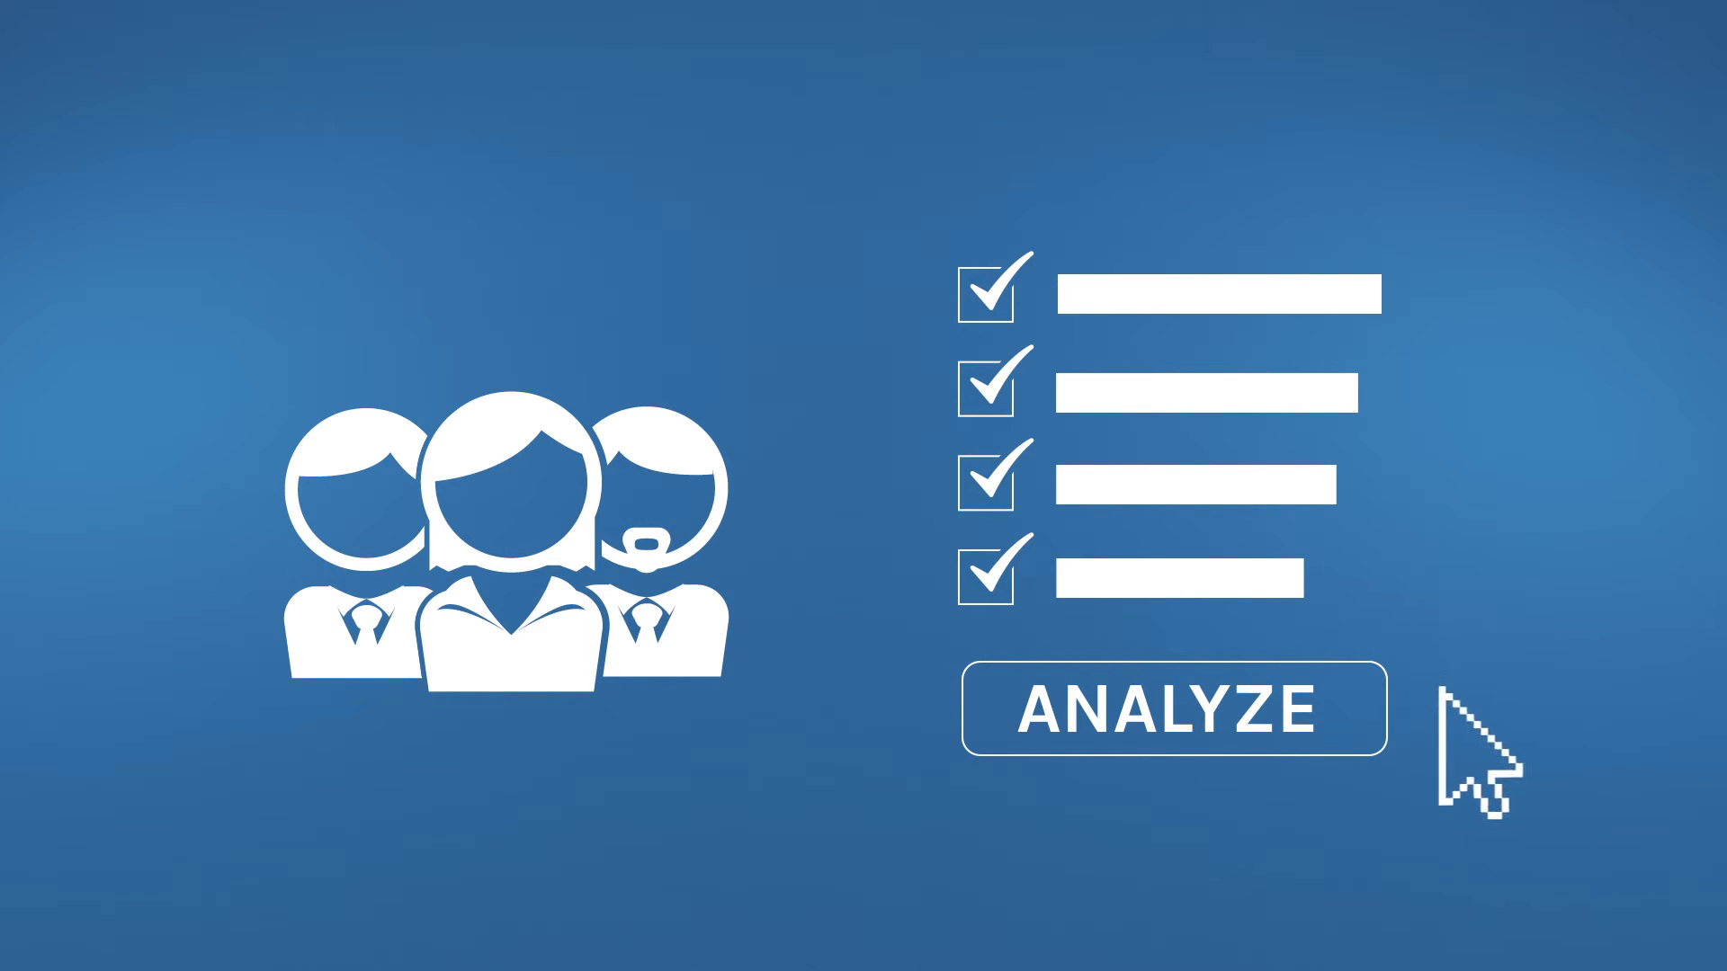
left_click(1174, 708)
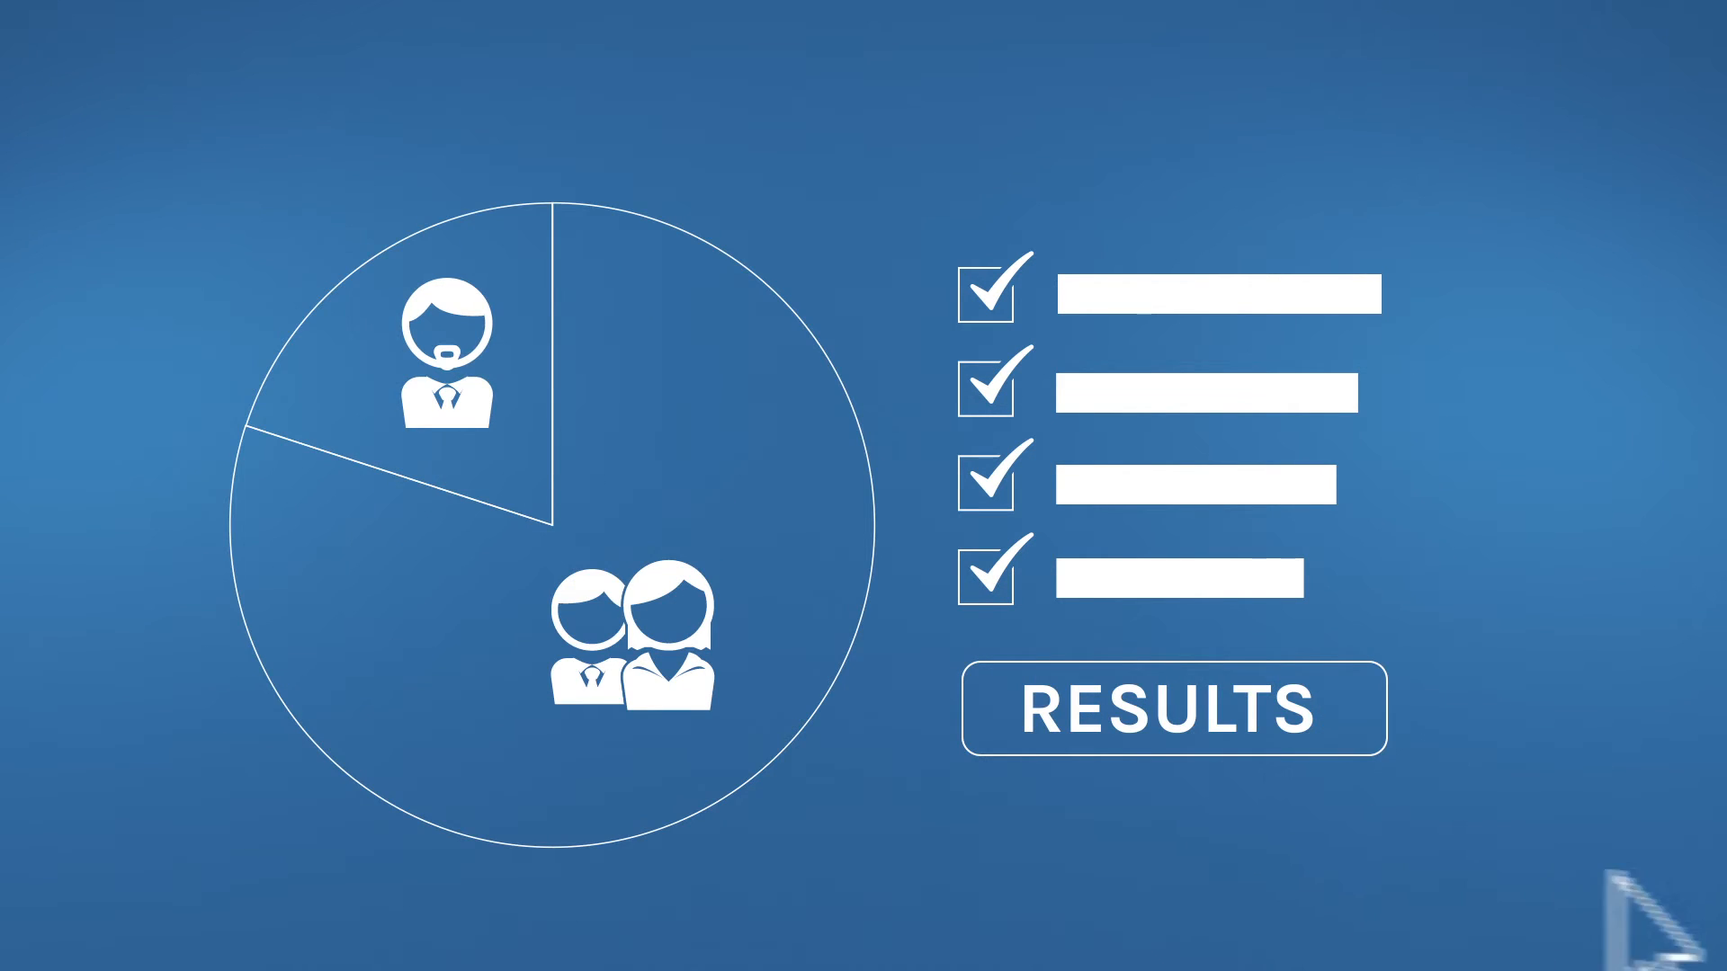